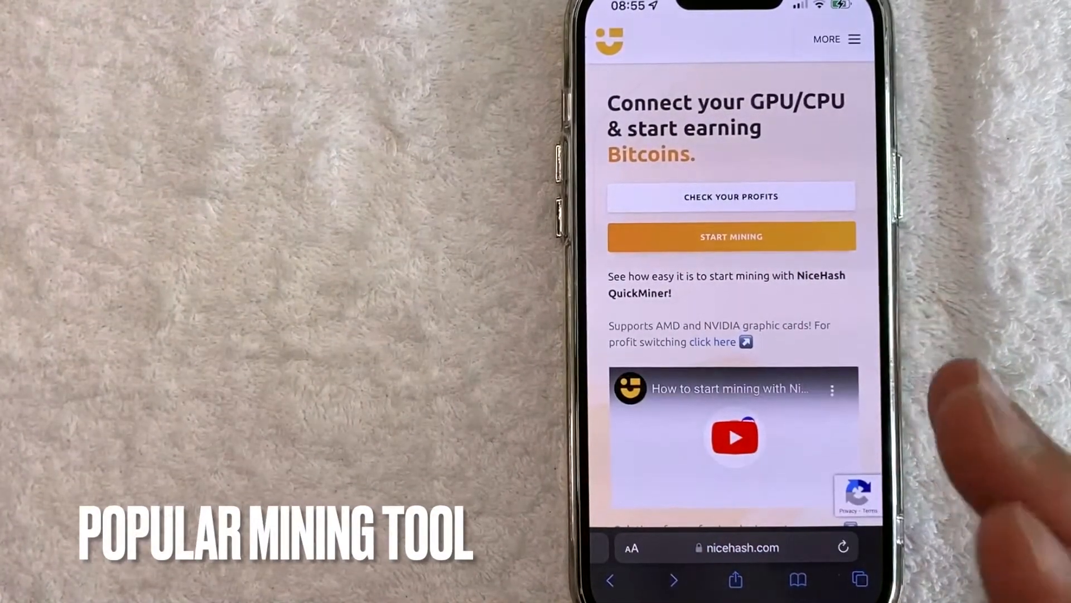
pyautogui.moveTo(923, 307)
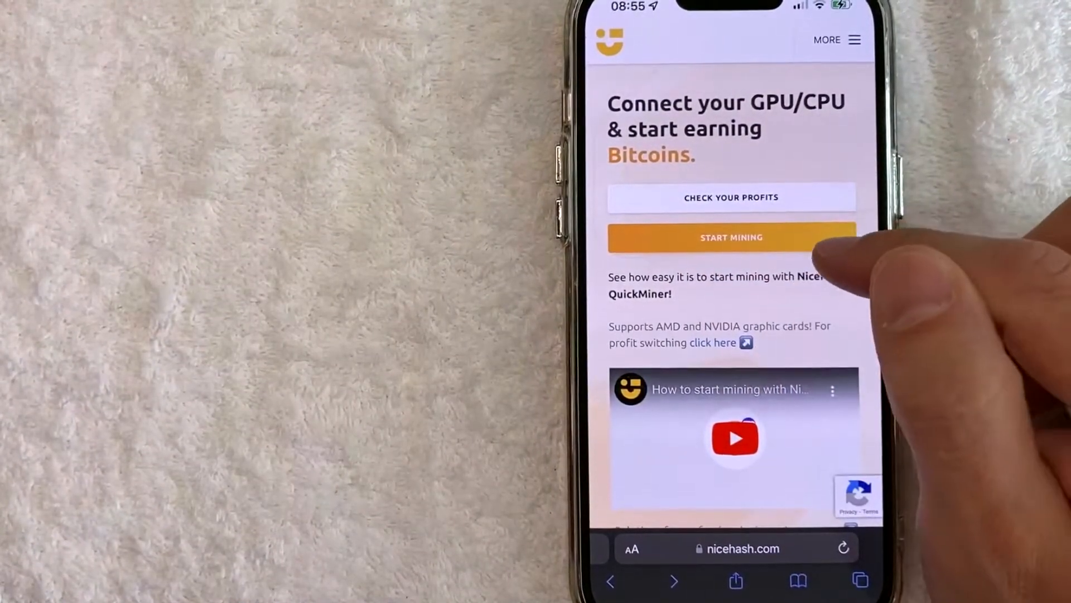
# Fill the sign-up form with matching passwords, United States and accepted terms, then create the account
pyautogui.click(731, 237)
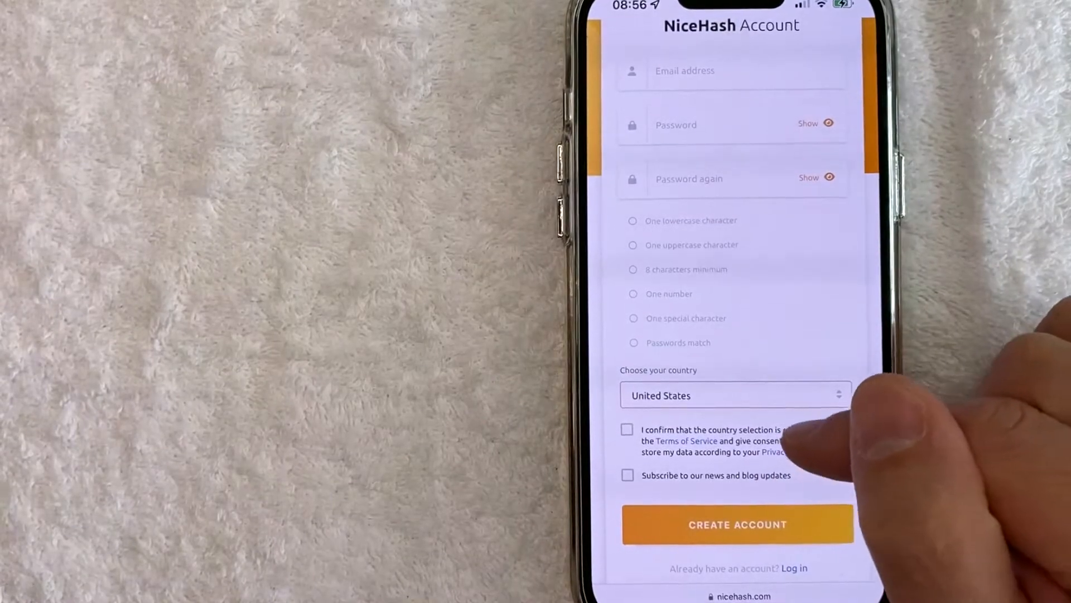
pyautogui.scroll(-3)
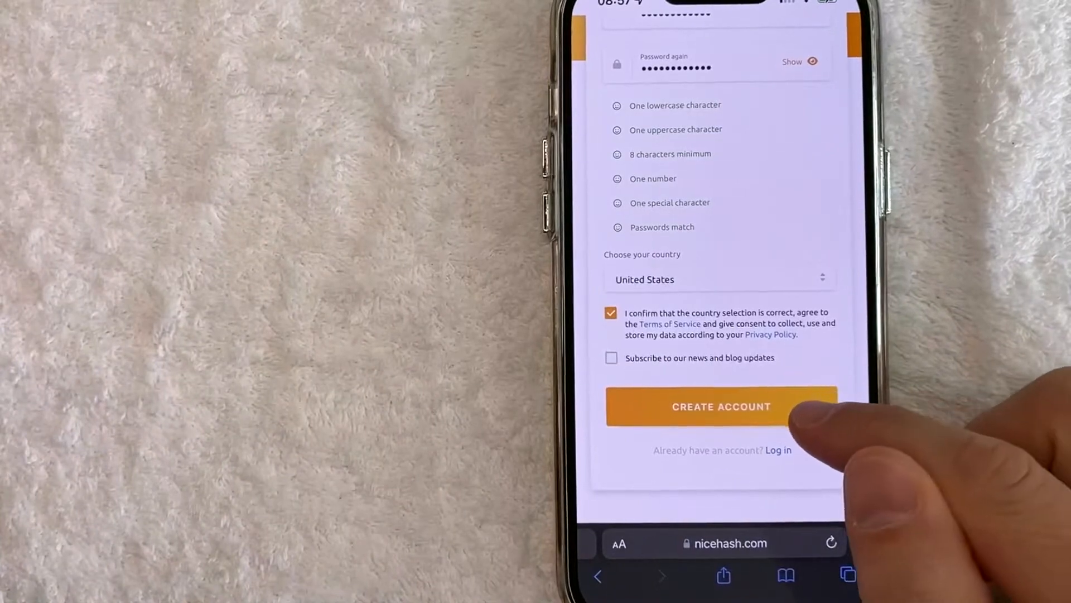
pyautogui.click(719, 407)
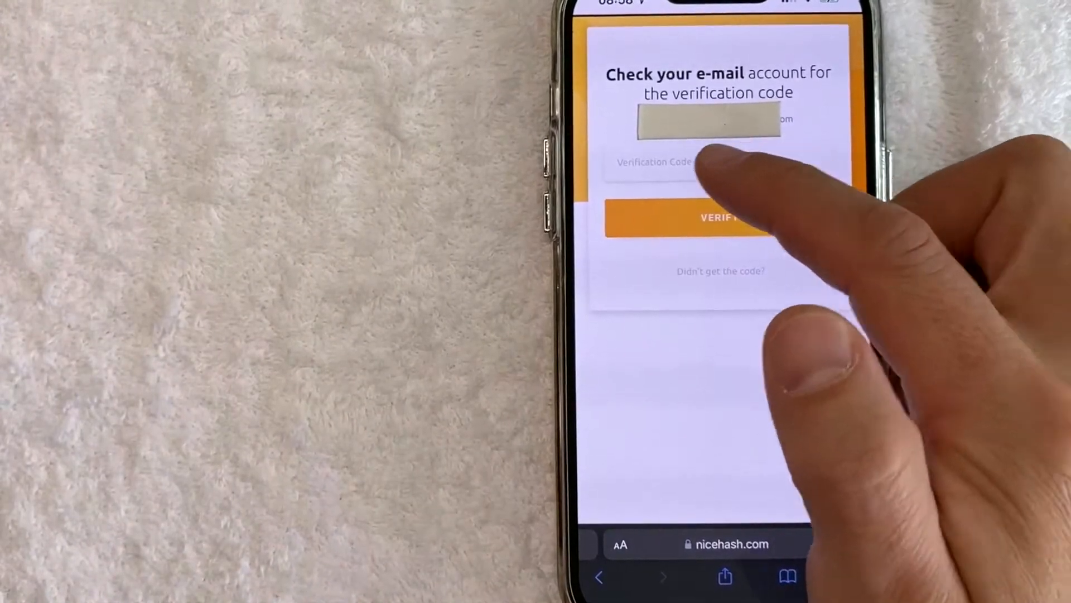
# Enter the code from the verification email and verify the new account
pyautogui.click(683, 185)
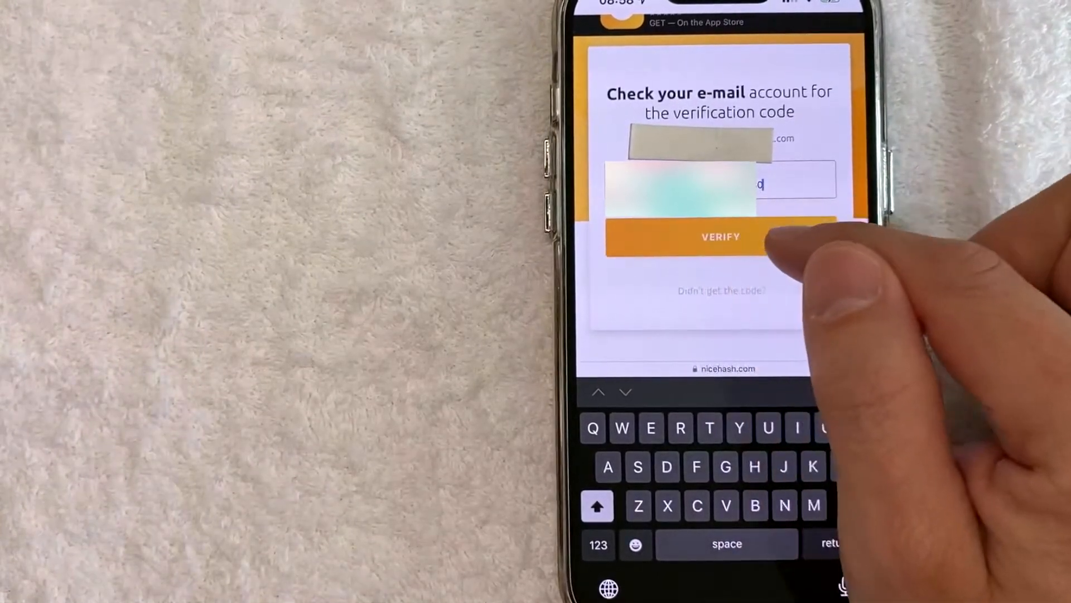
pyautogui.click(720, 237)
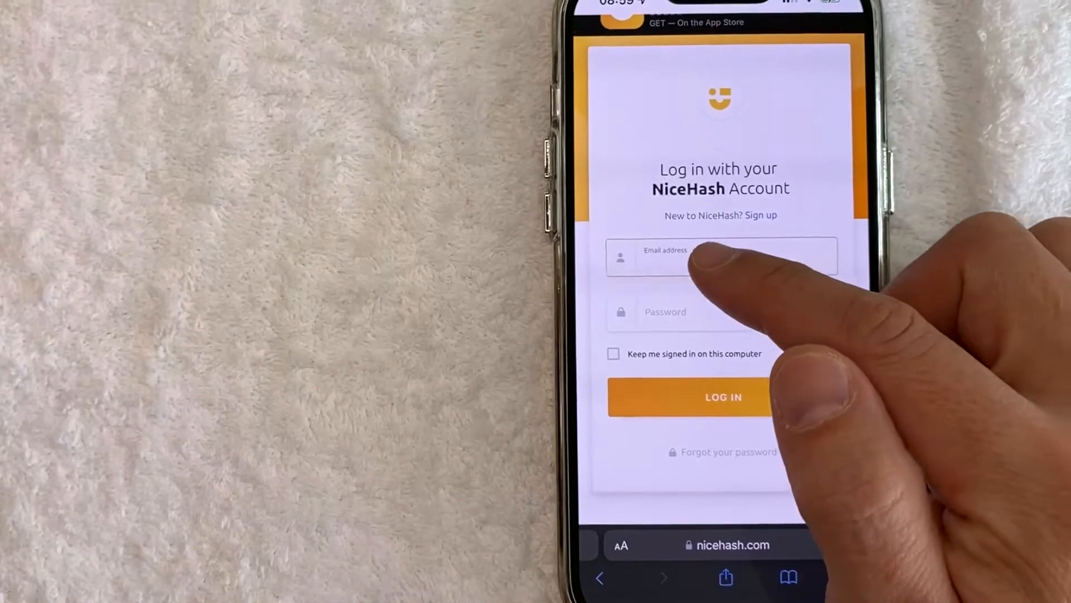
# Log in to the new account with its email address and password
pyautogui.click(722, 397)
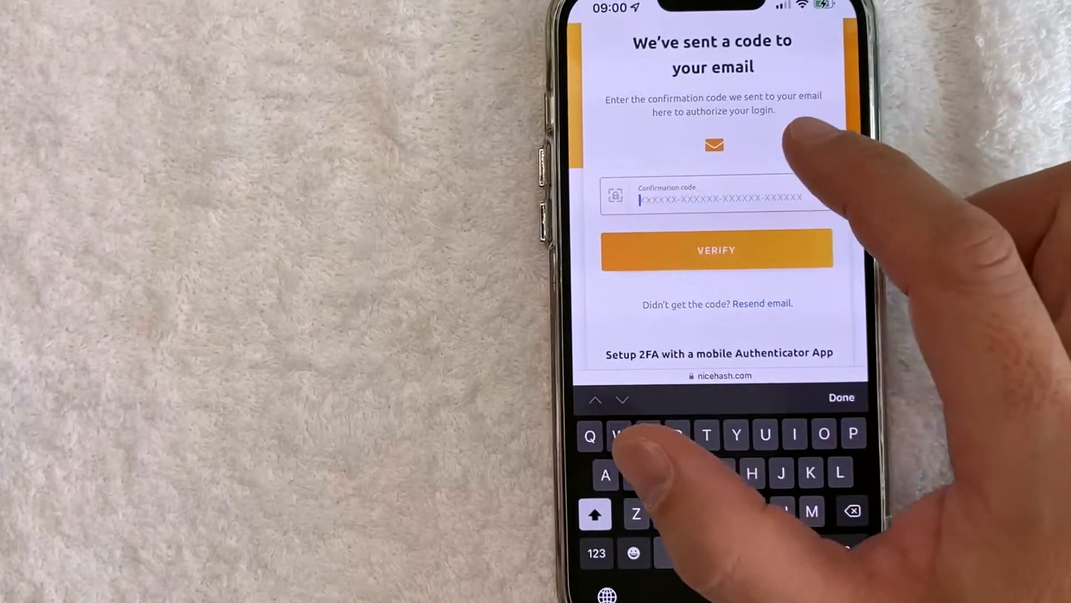
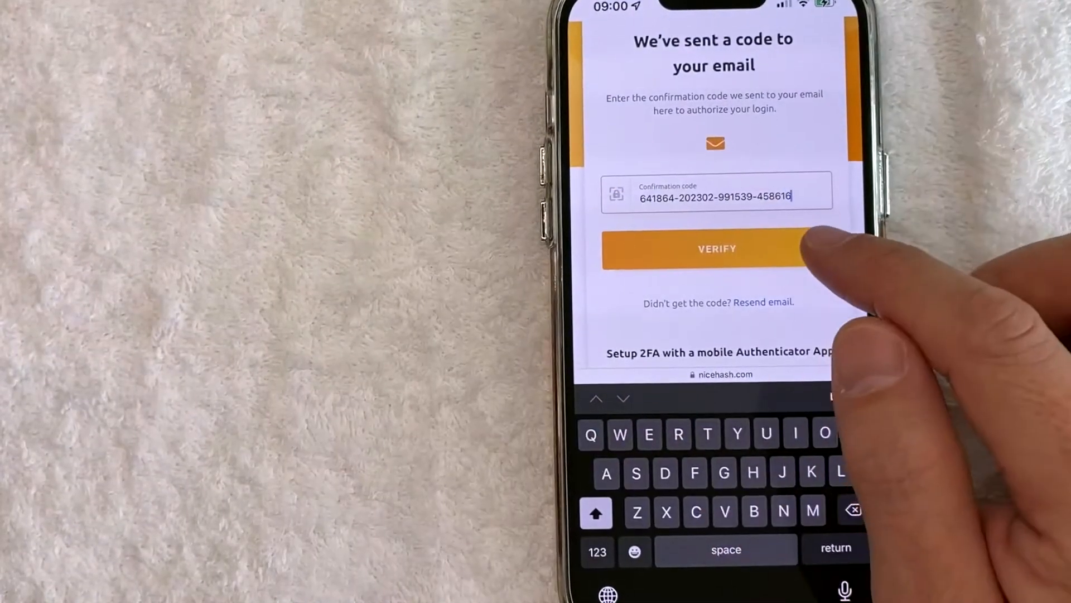
pyautogui.click(717, 248)
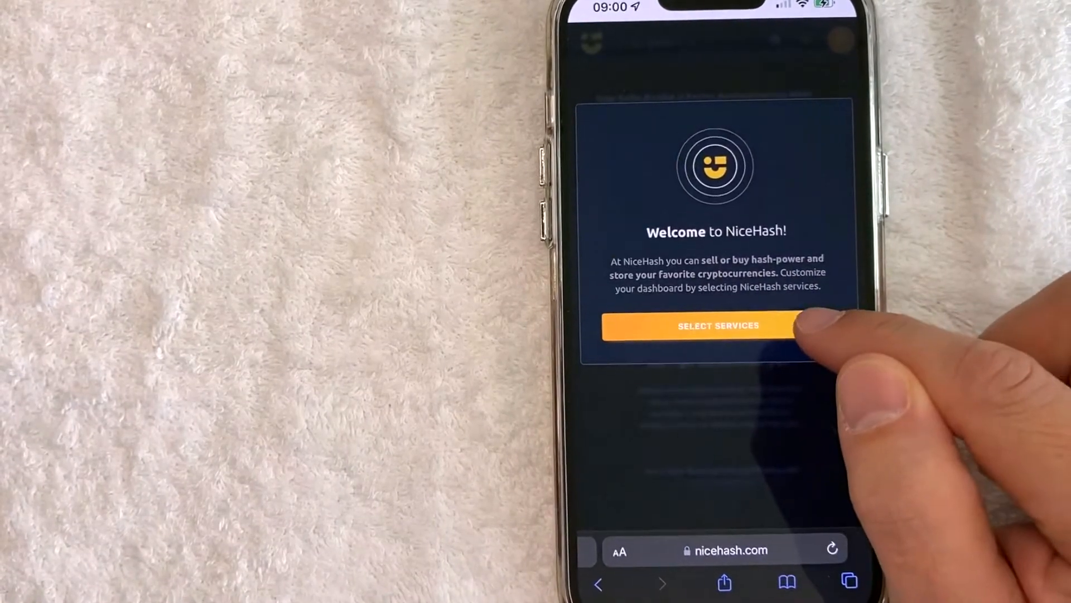
# Open Select Services and switch on the Cryptocurrency Wallet and Cryptocurrency Mining toggles
pyautogui.click(718, 325)
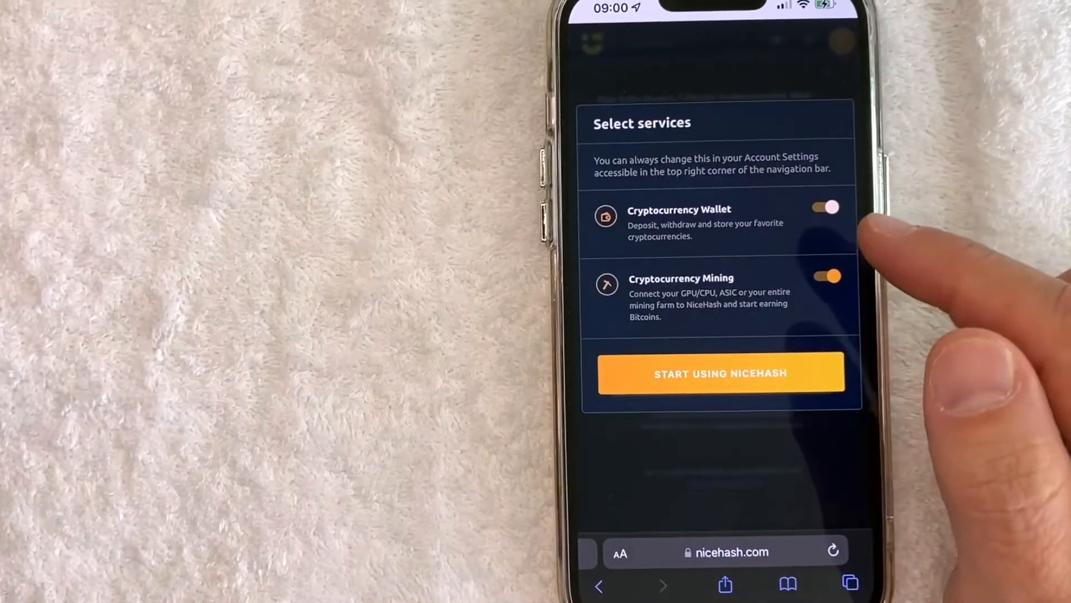
pyautogui.click(829, 207)
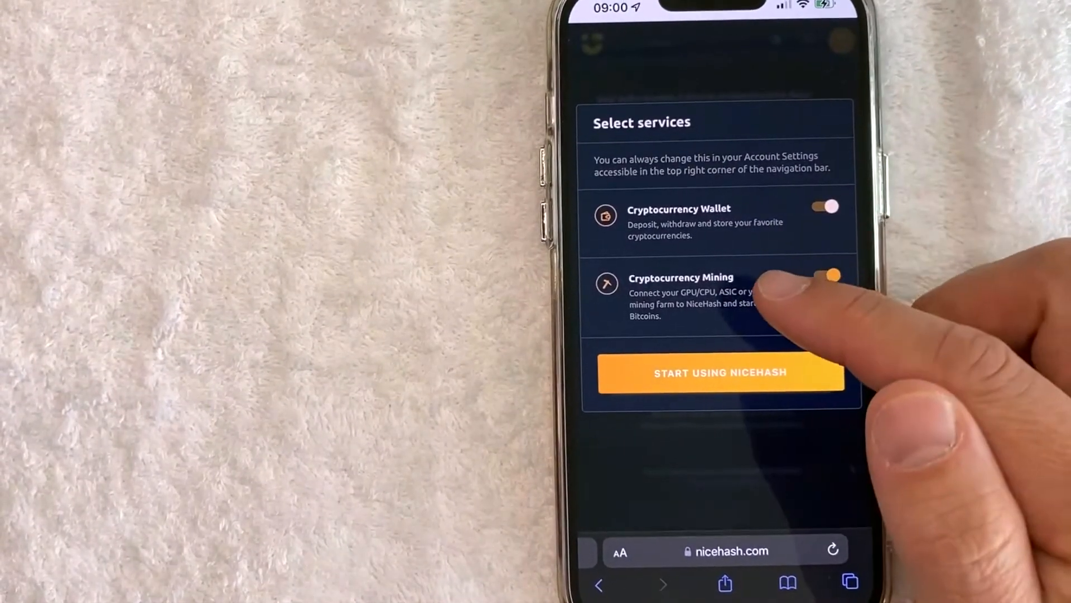
pyautogui.click(827, 276)
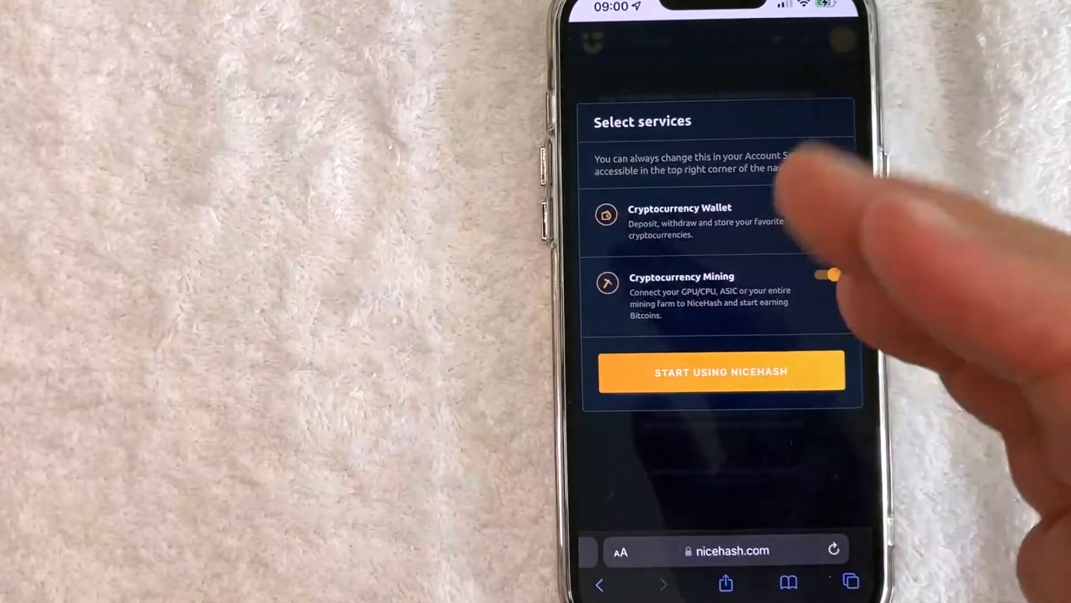
pyautogui.click(824, 206)
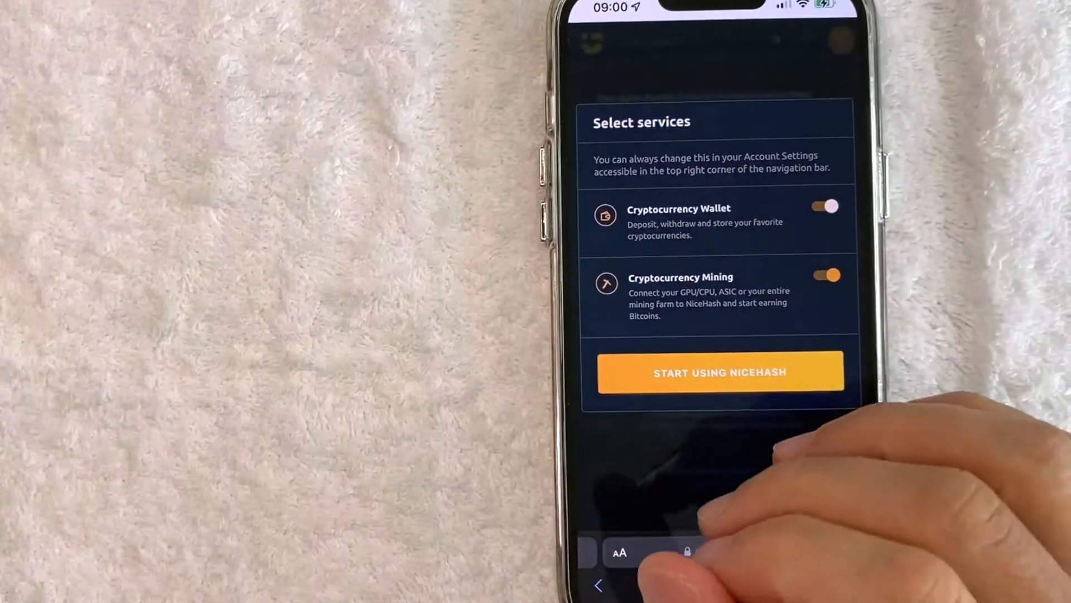